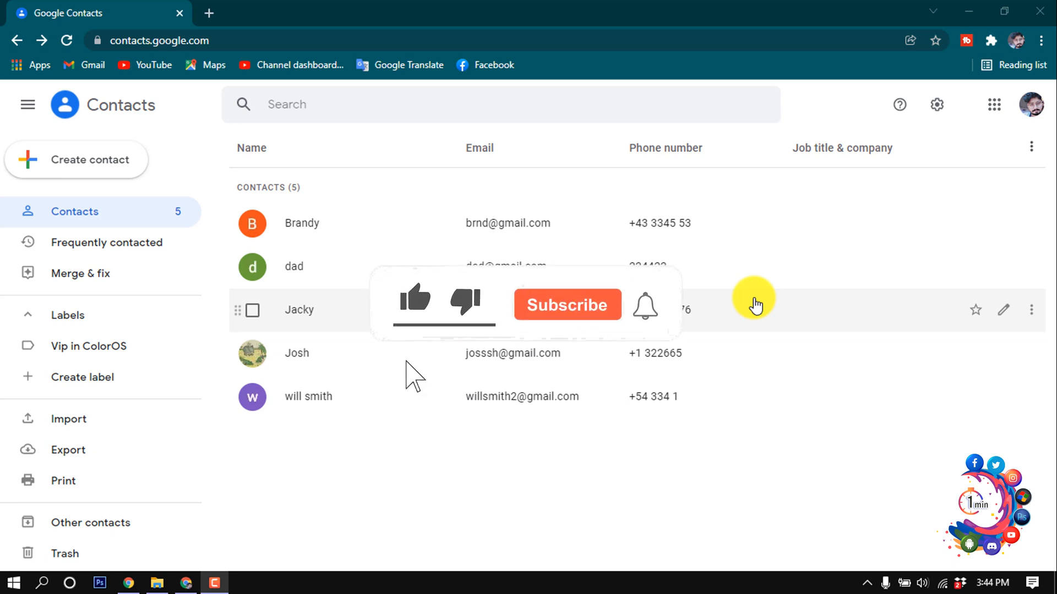
Step: Select the four contacts Brandy, dad, Jacky and Josh in the list
left_click(415, 300)
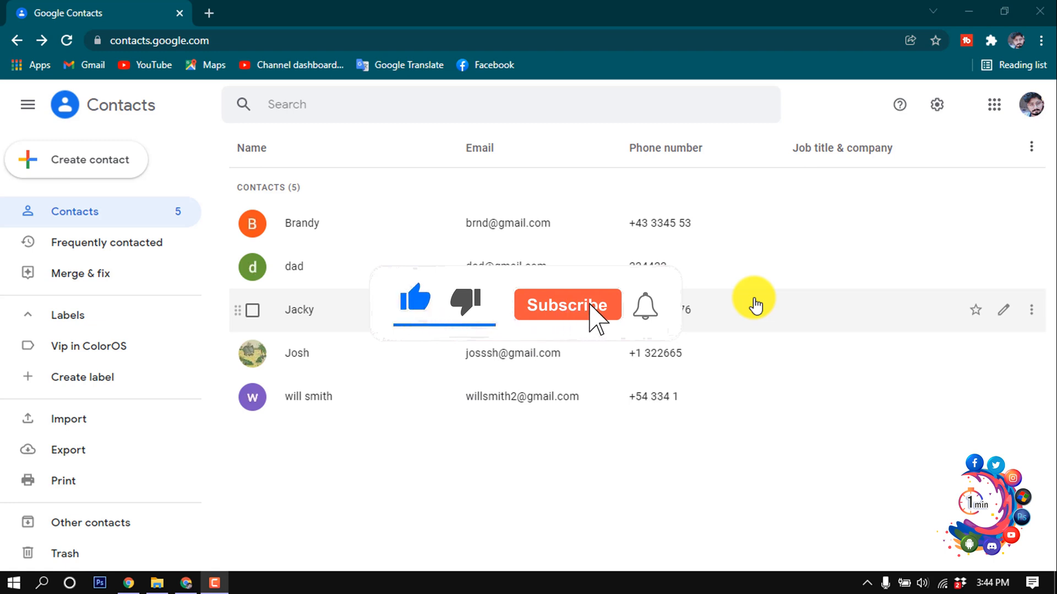
left_click(568, 306)
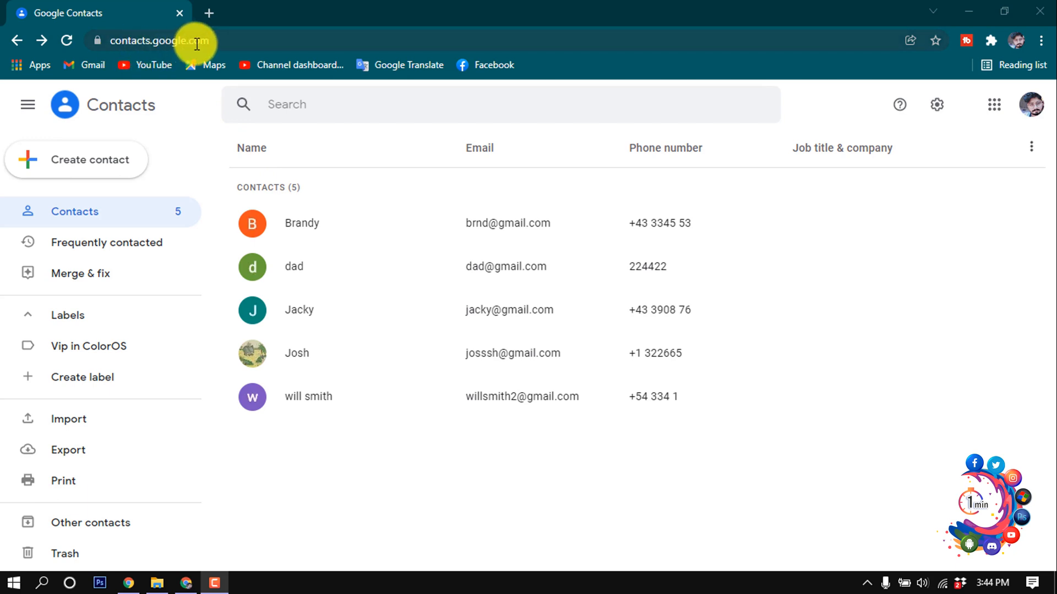
mouse_move(159, 147)
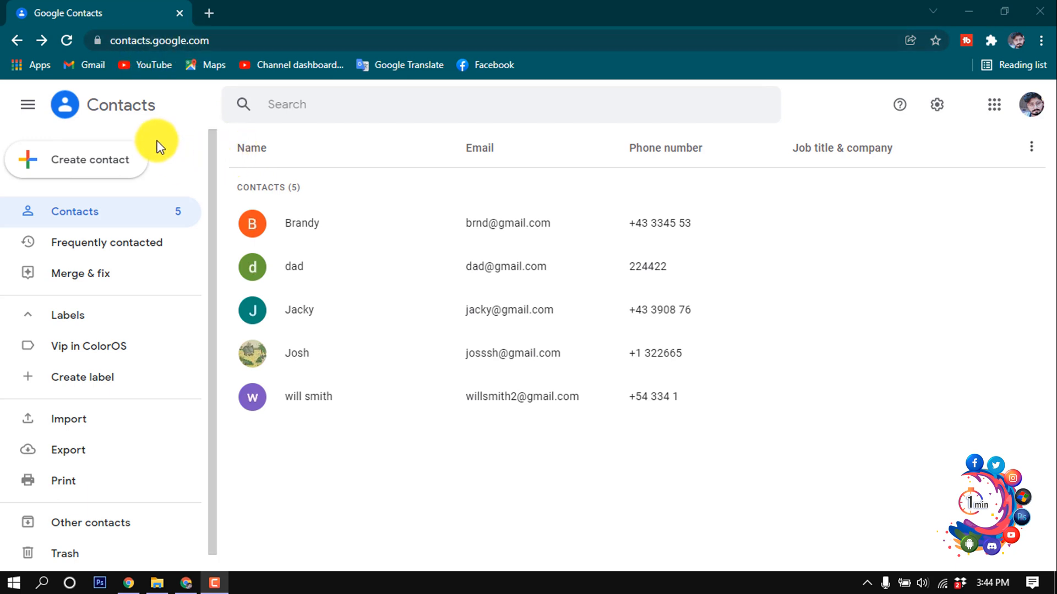
mouse_move(175, 143)
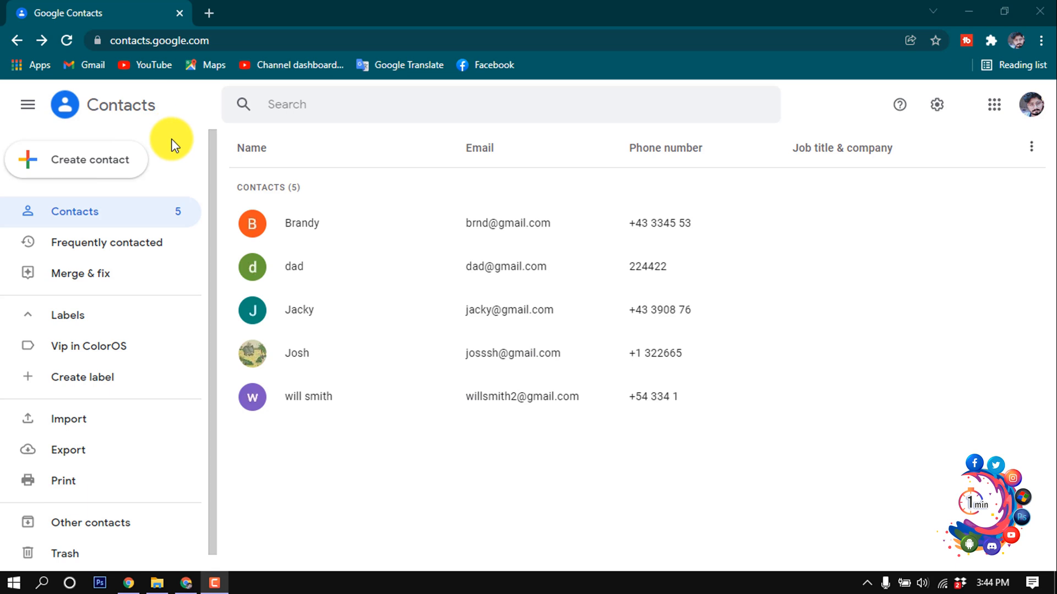
mouse_move(309, 182)
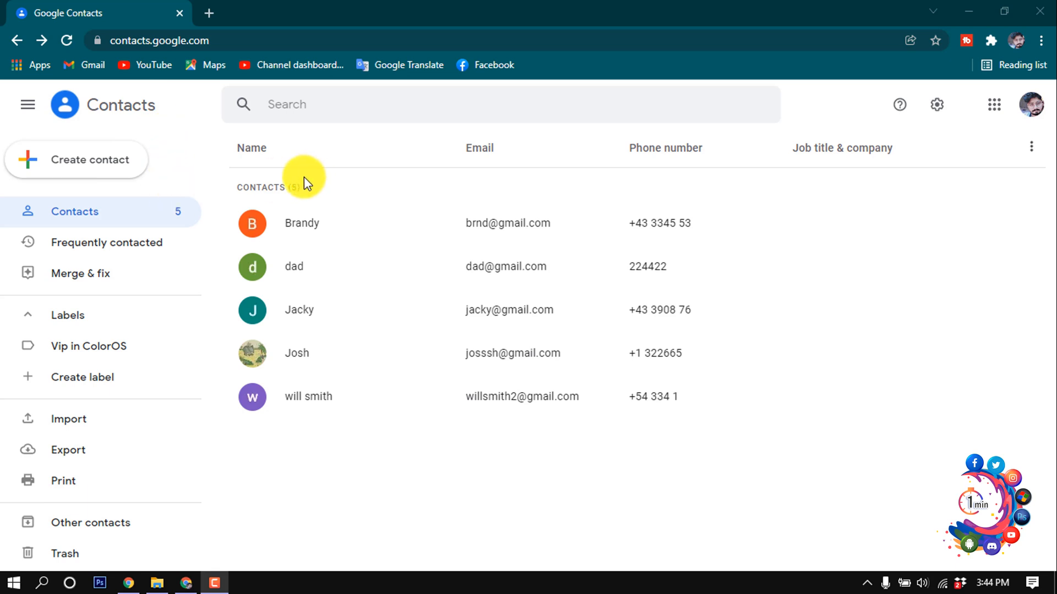
mouse_move(304, 240)
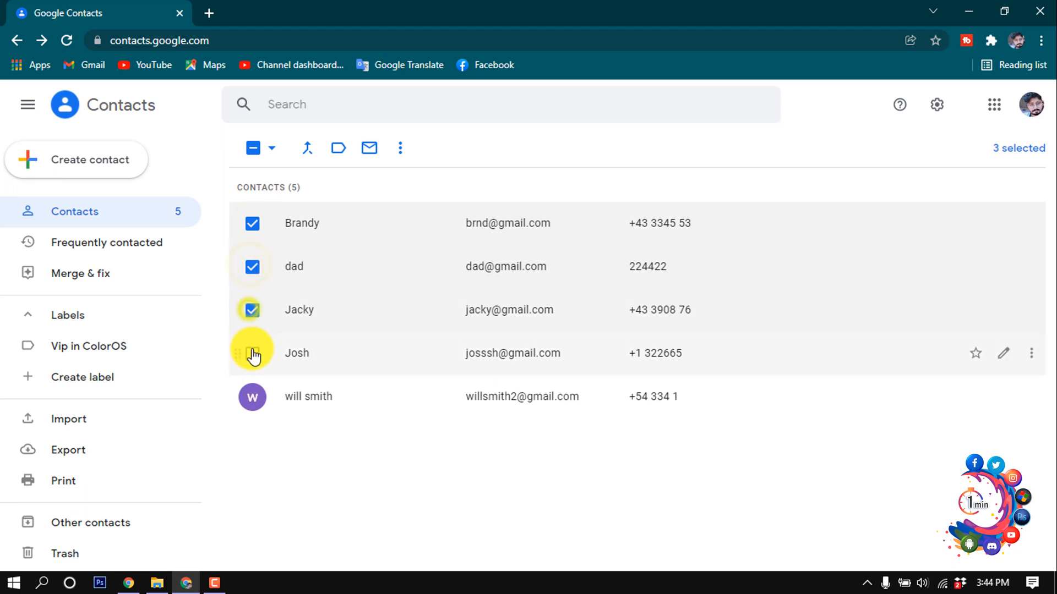
left_click(252, 353)
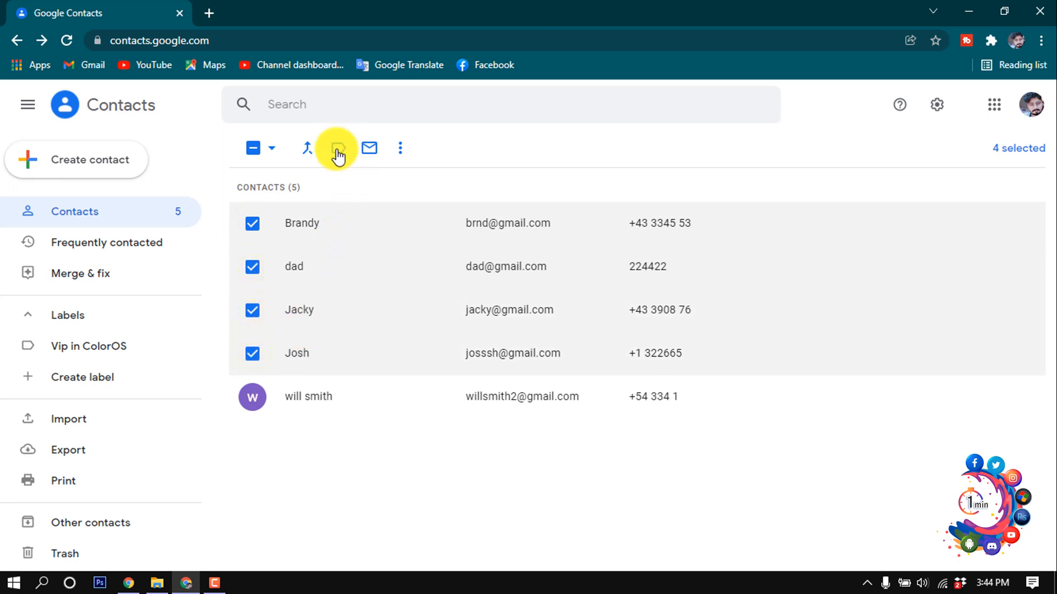
mouse_move(338, 149)
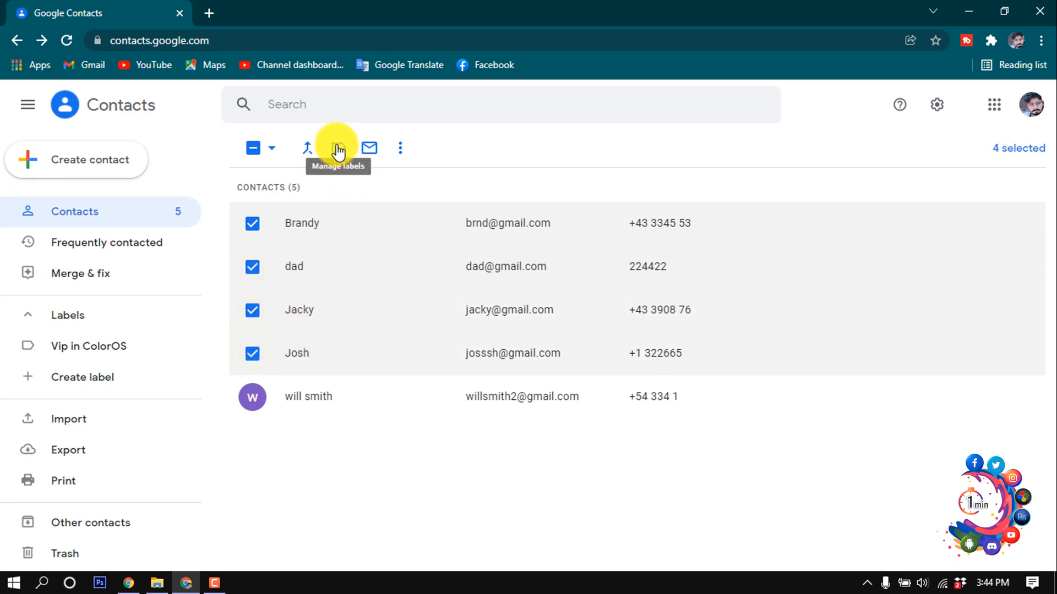
Step: Create a new label named '1st class' for the selected contacts and save it
left_click(337, 147)
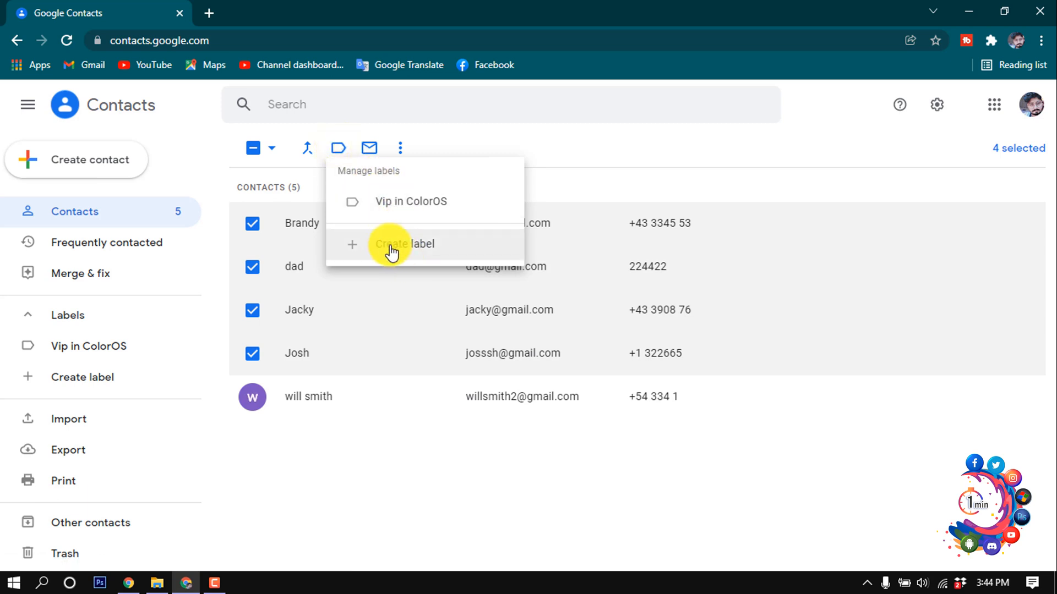
left_click(404, 244)
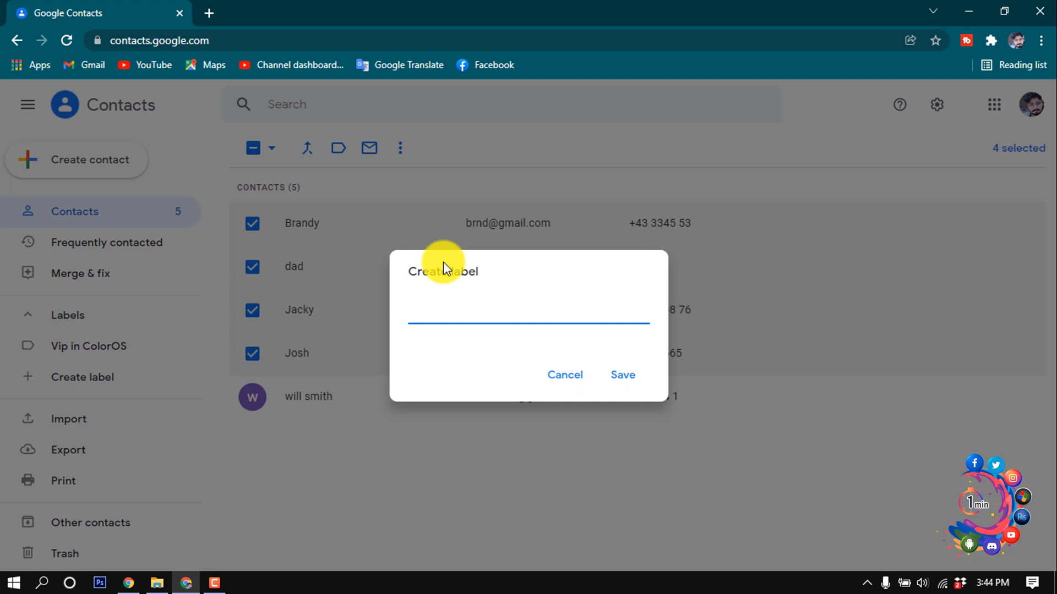
type("1st")
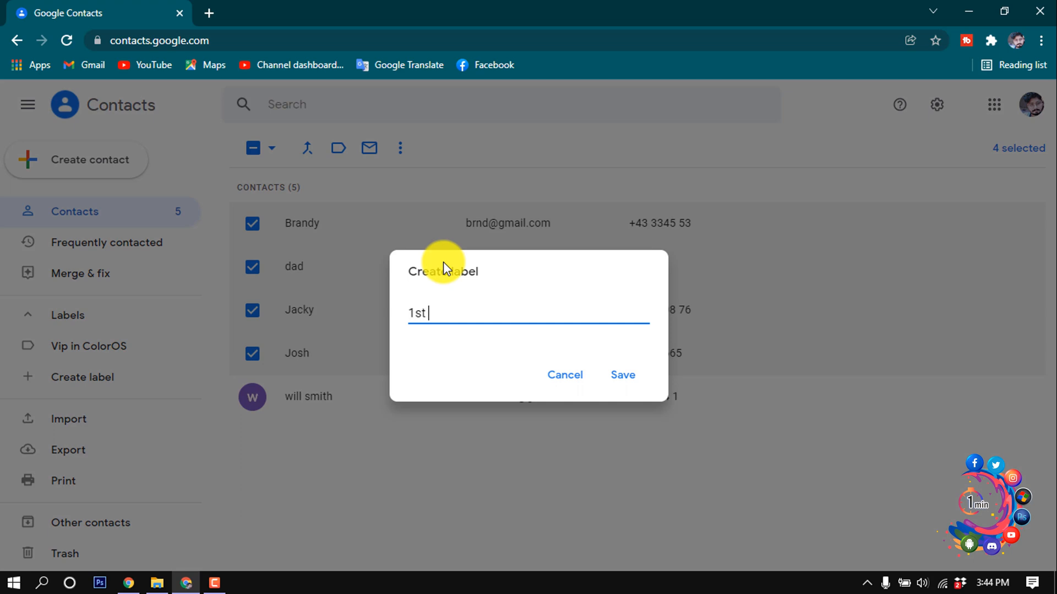
type("class")
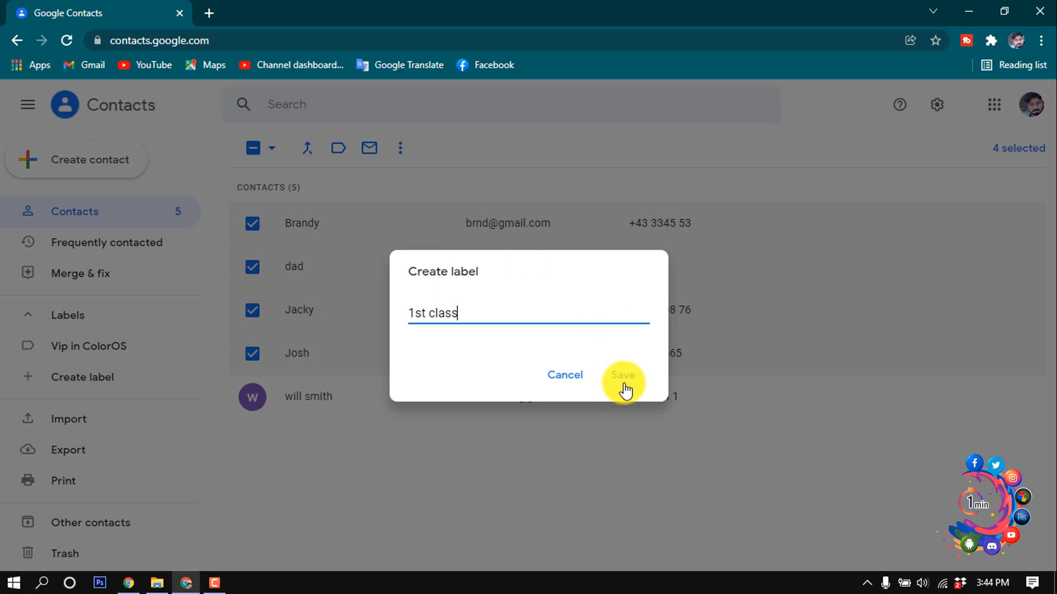
left_click(623, 375)
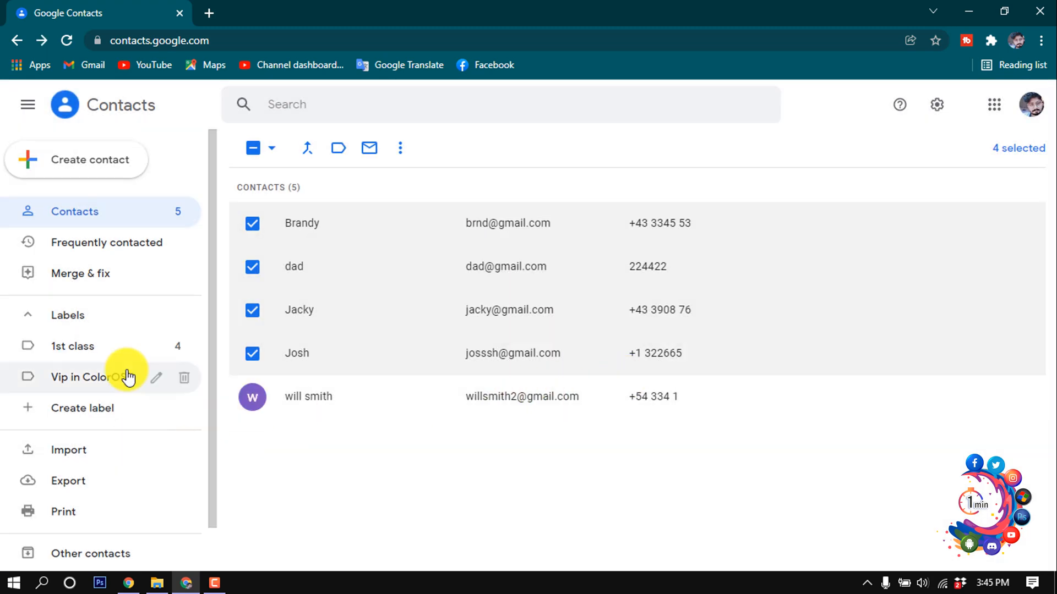
mouse_move(71, 383)
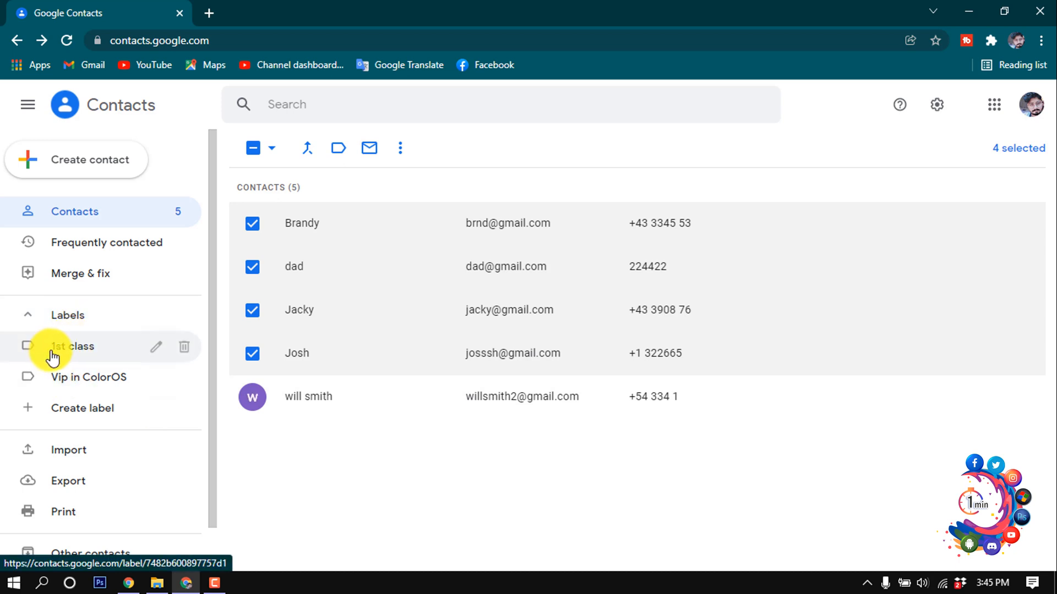
mouse_move(65, 353)
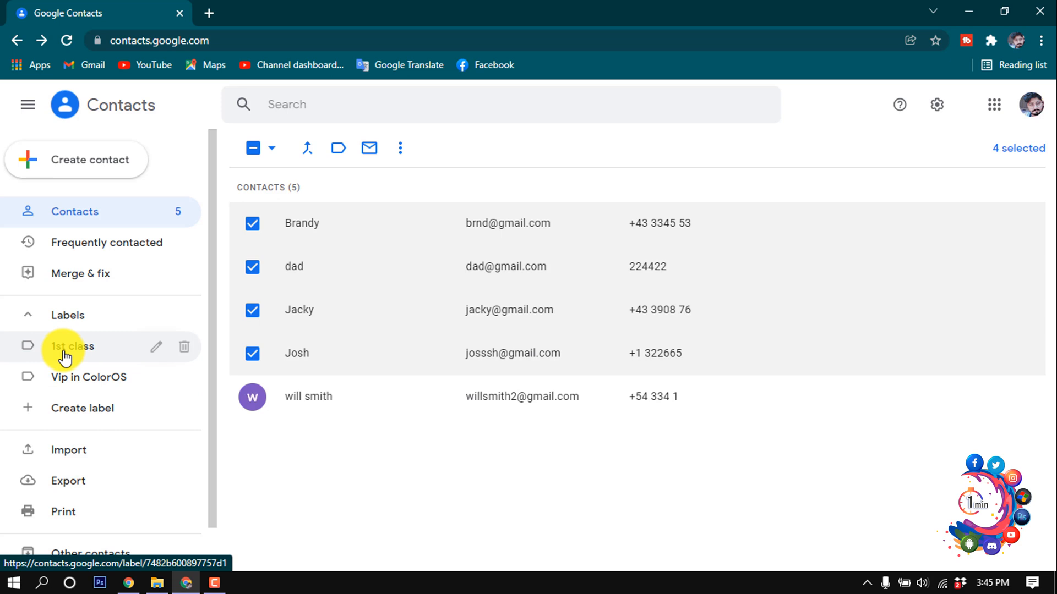
Step: Show the 1st class label's members: Brandy, dad, Jacky and Josh
left_click(67, 347)
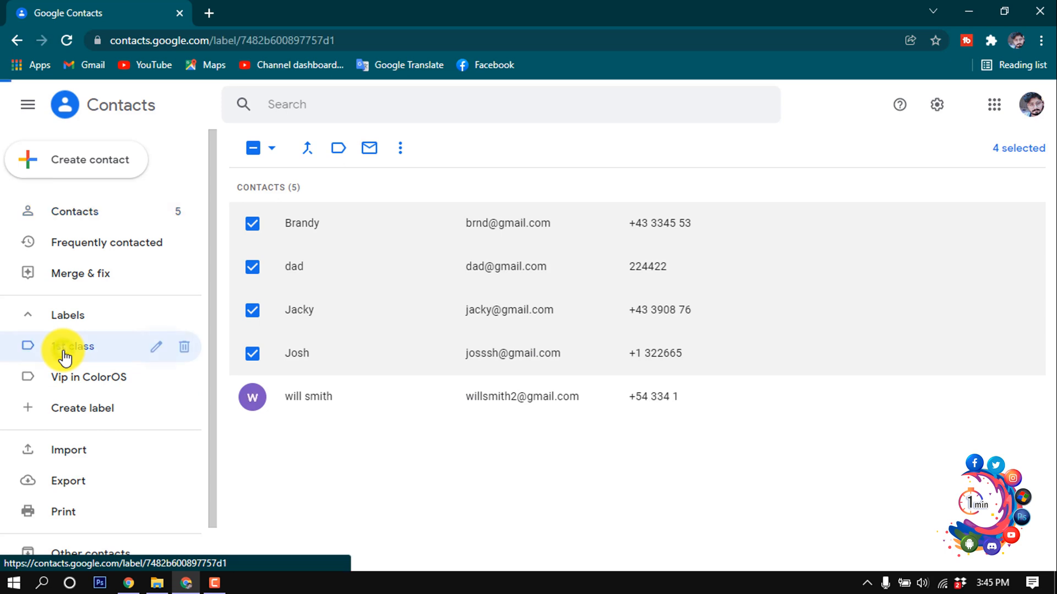
left_click(67, 352)
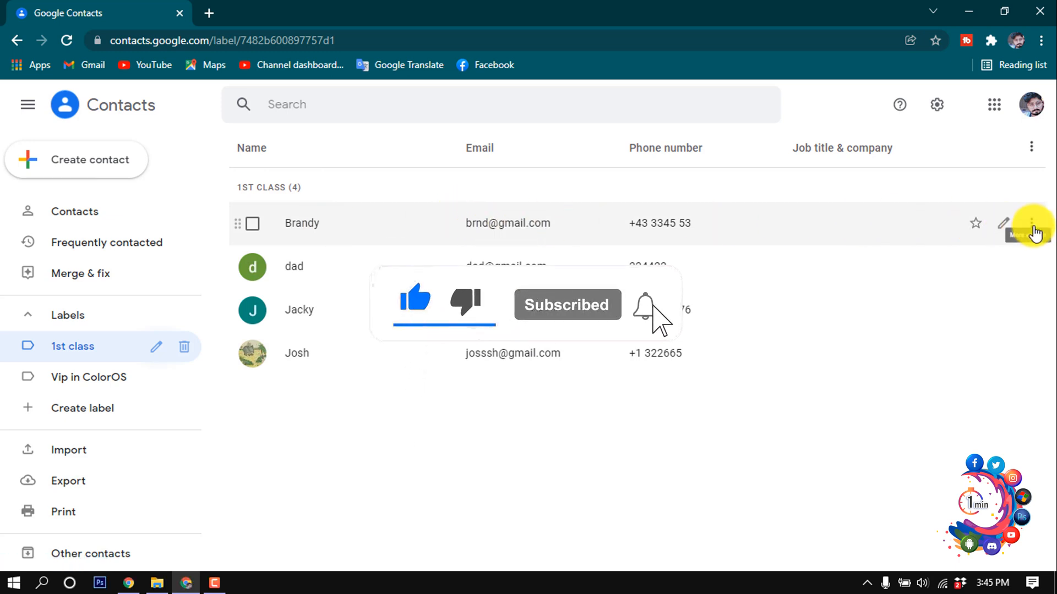
Step: Delete Brandy's contact via her row menu and confirm, leaving dad, Jacky and Josh
left_click(1030, 224)
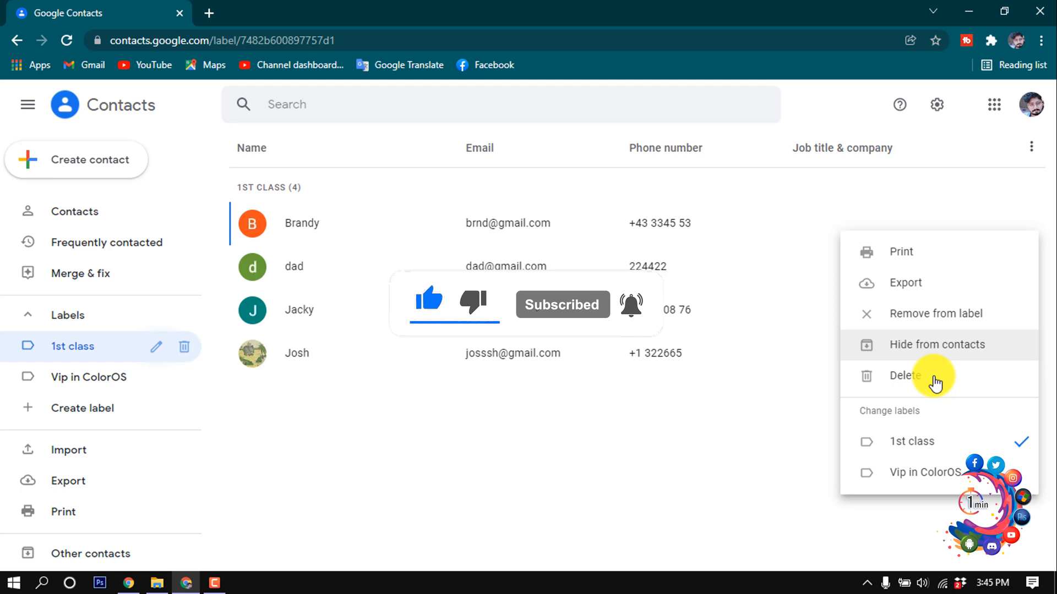
left_click(905, 376)
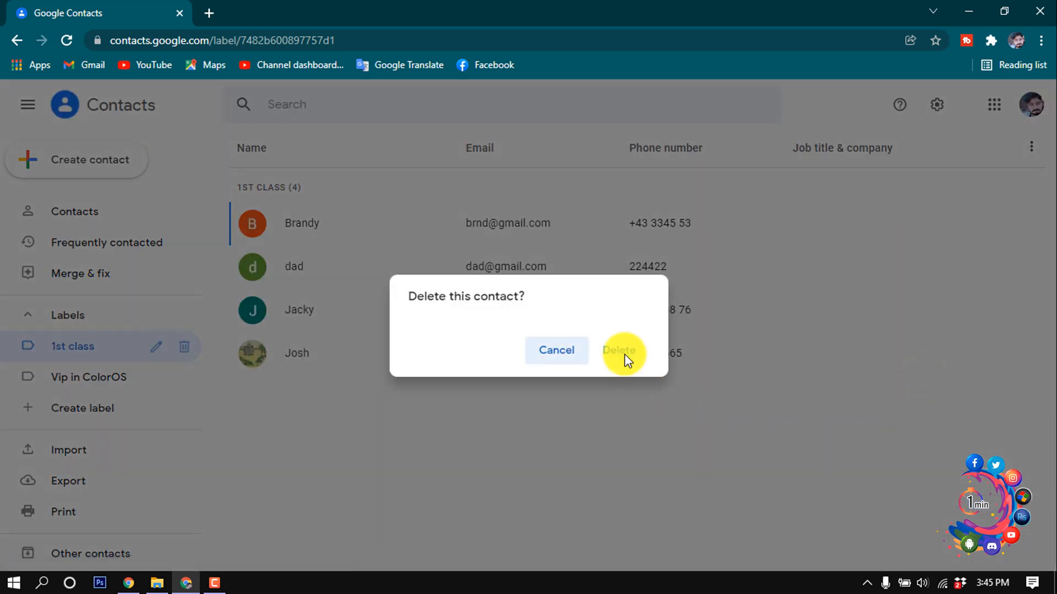
left_click(619, 350)
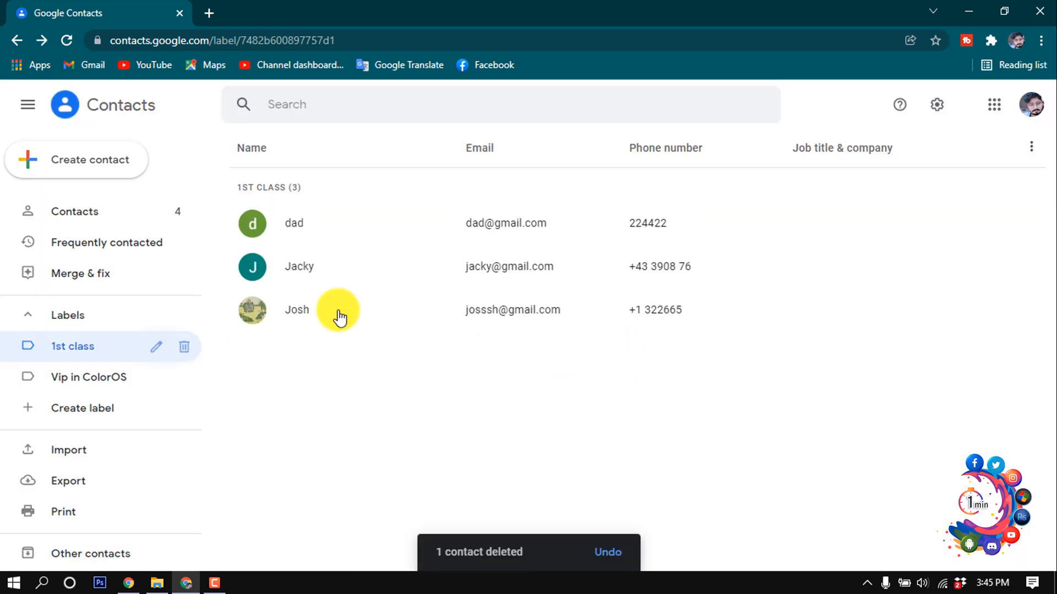
mouse_move(349, 313)
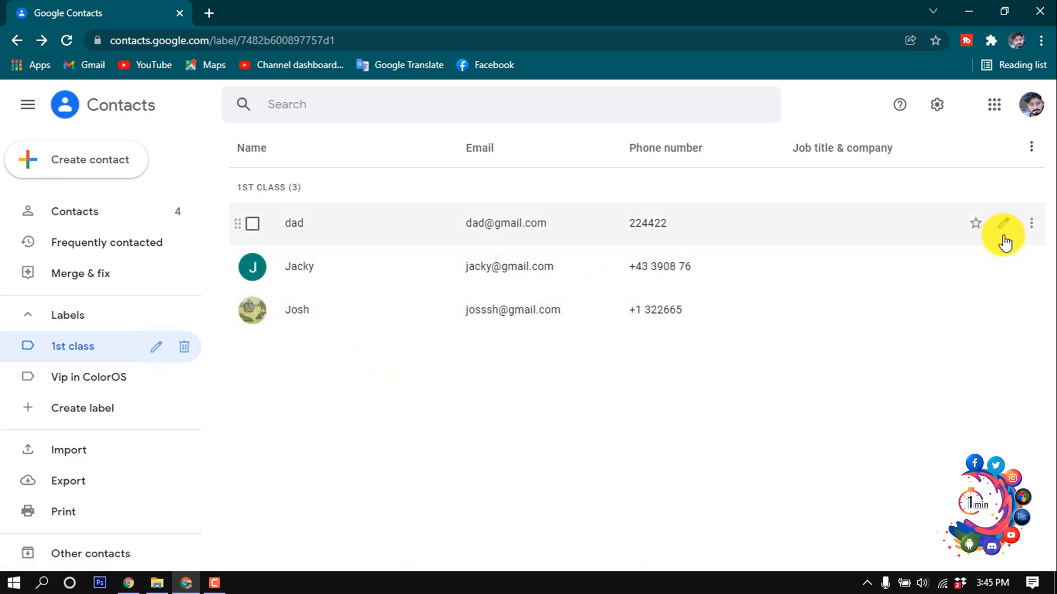
Step: Enter dad's contact editor and place the cursor in his First name field
left_click(1002, 222)
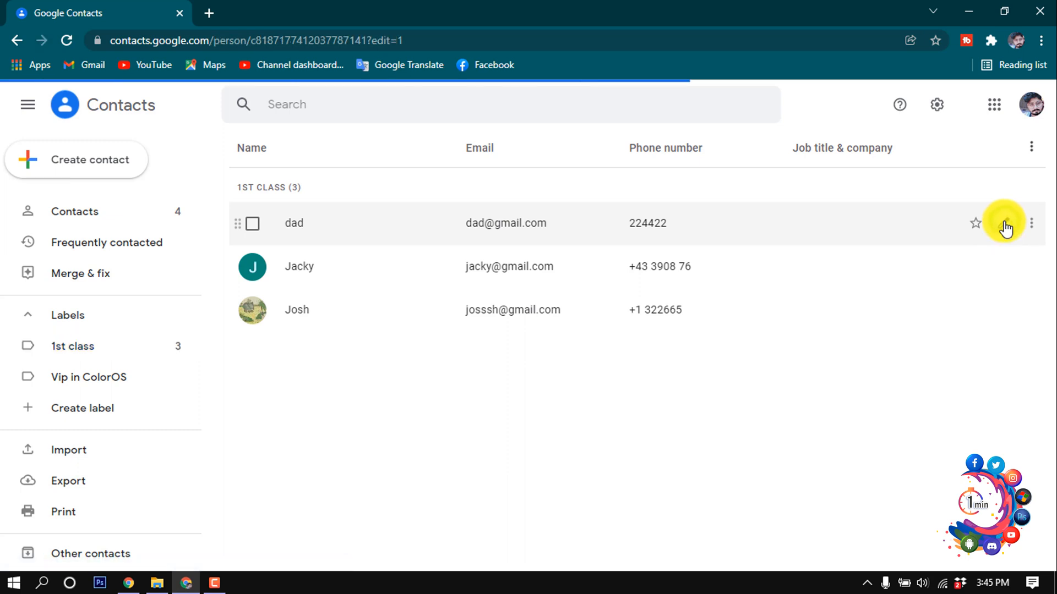
left_click(1006, 225)
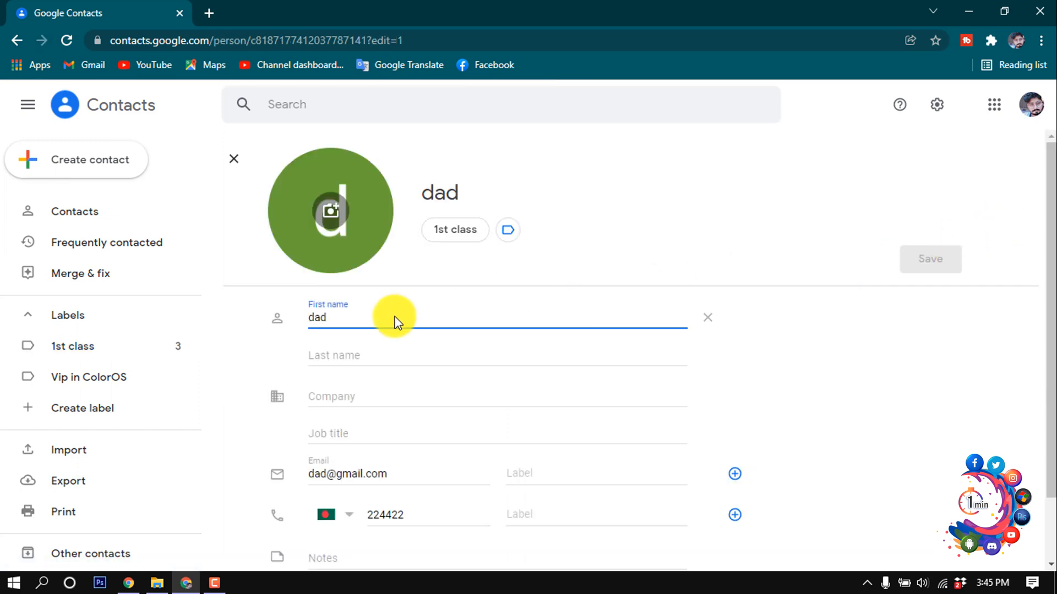
left_click(337, 317)
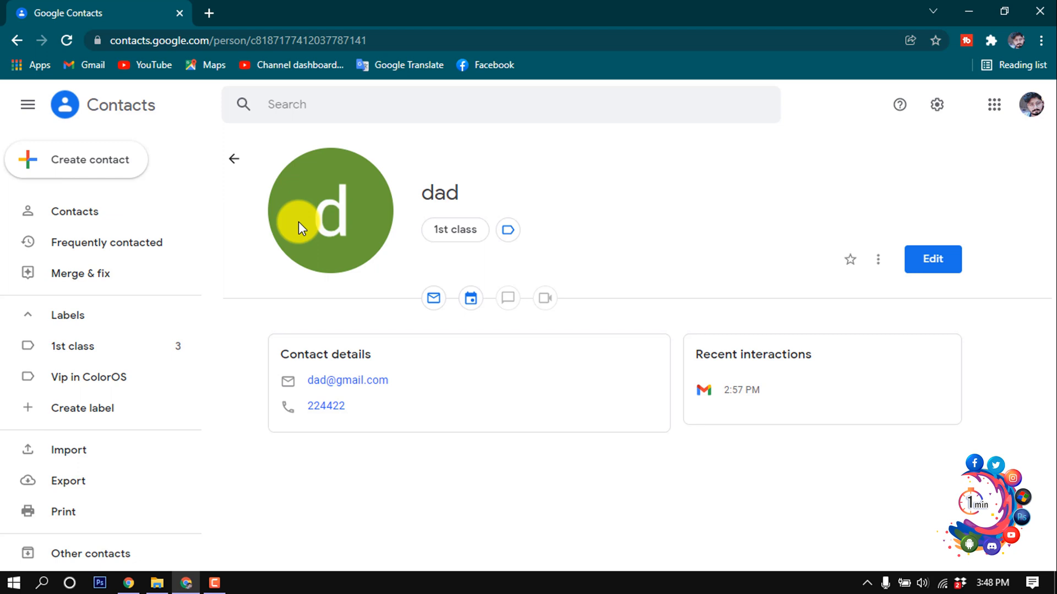
mouse_move(84, 355)
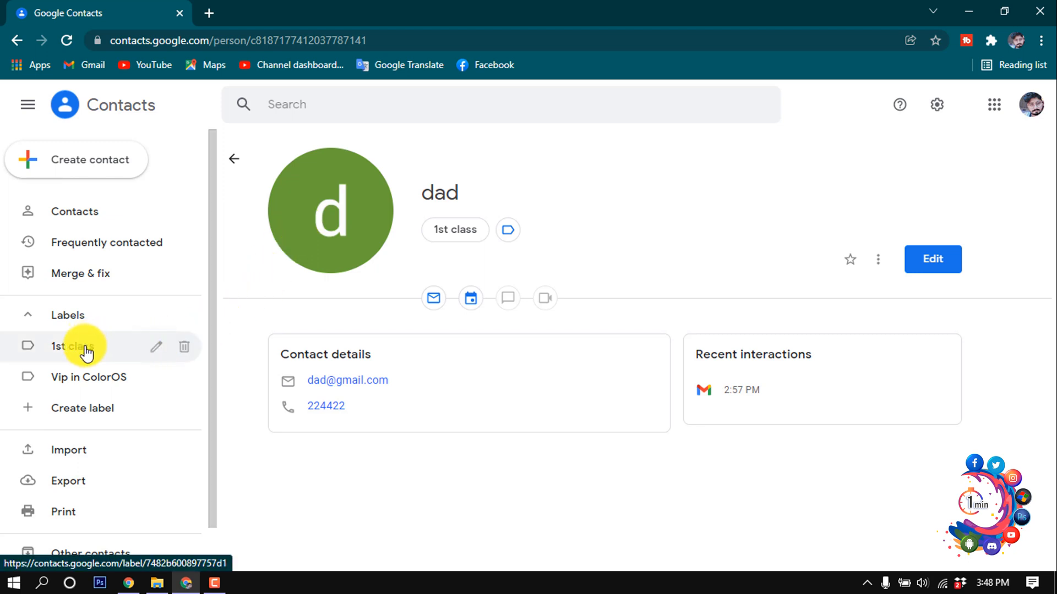
mouse_move(57, 359)
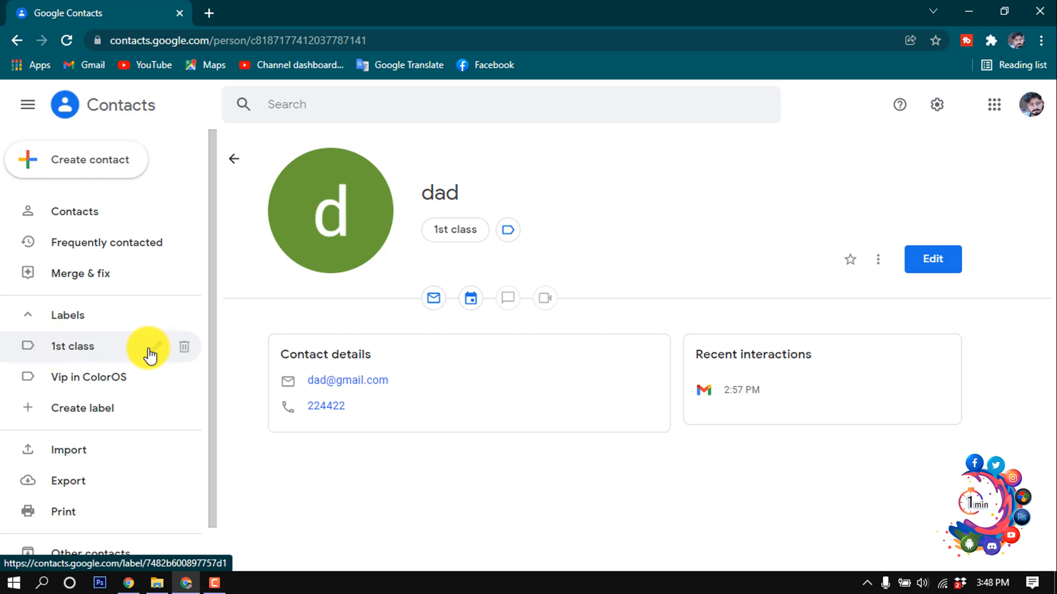
left_click(153, 350)
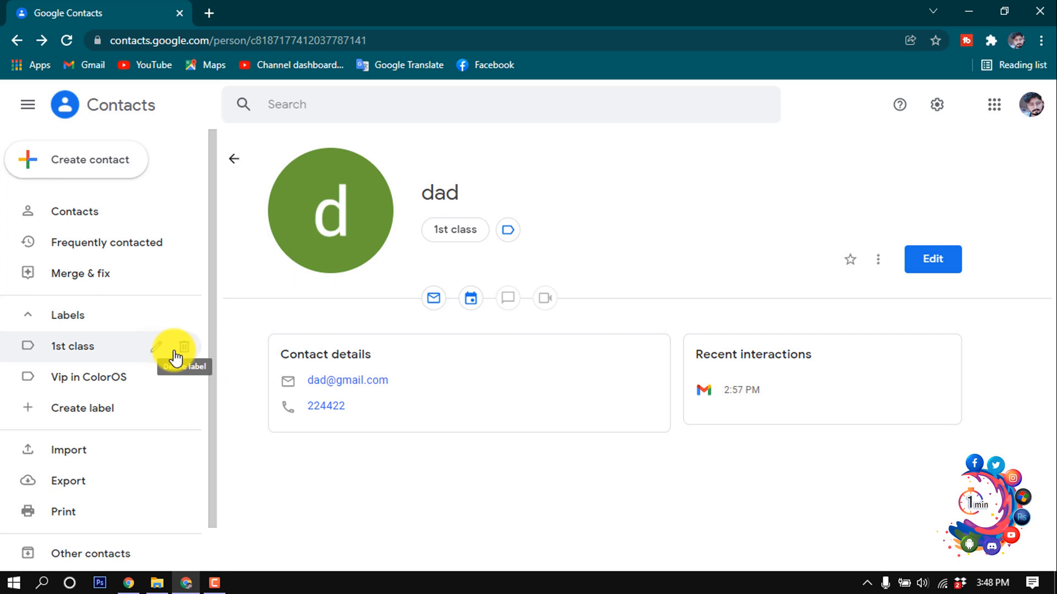
mouse_move(182, 347)
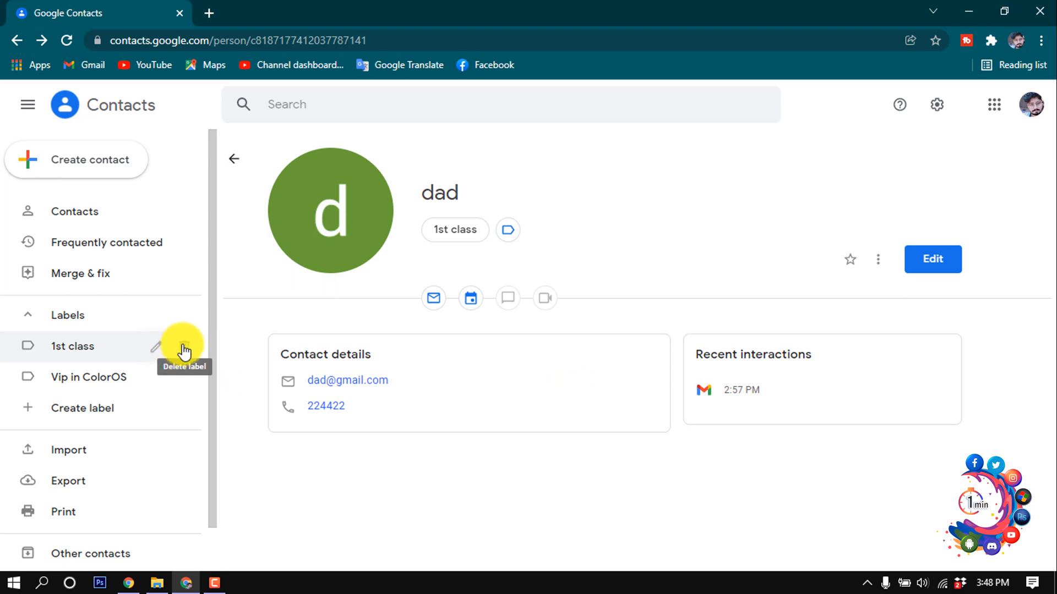
left_click(185, 346)
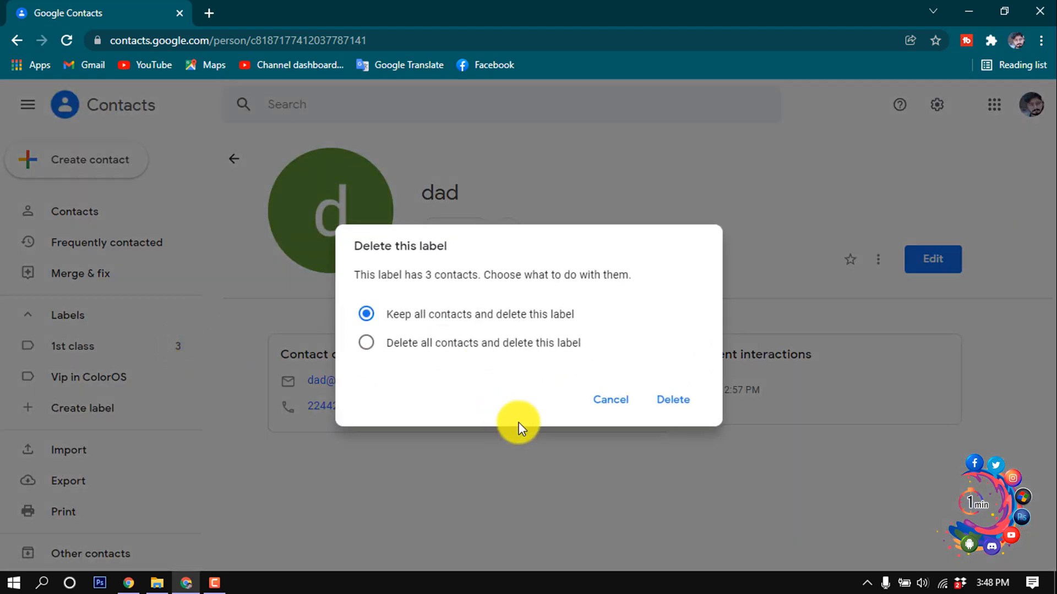
mouse_move(418, 322)
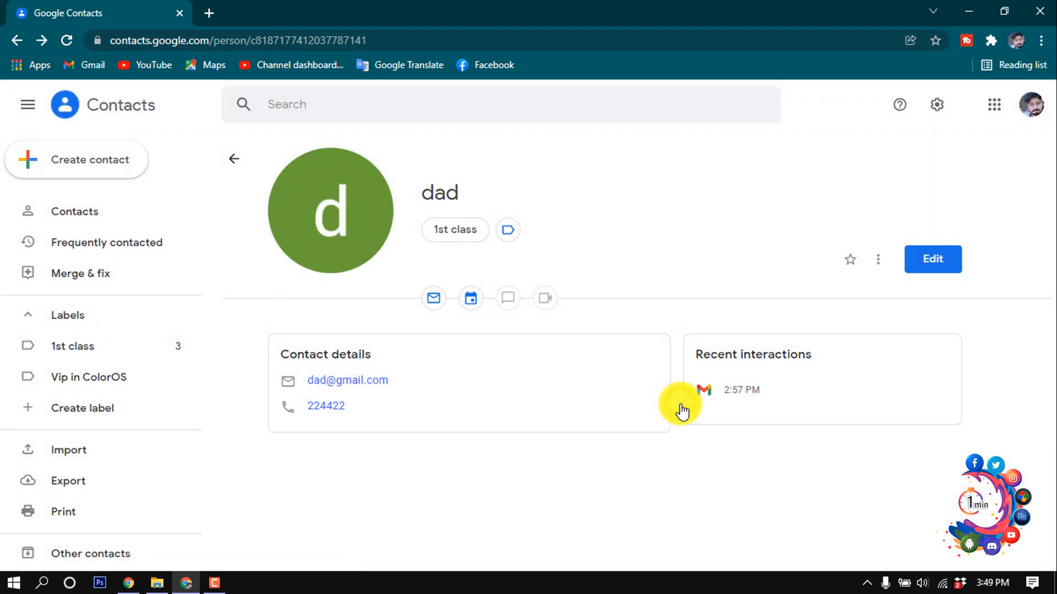
left_click(73, 346)
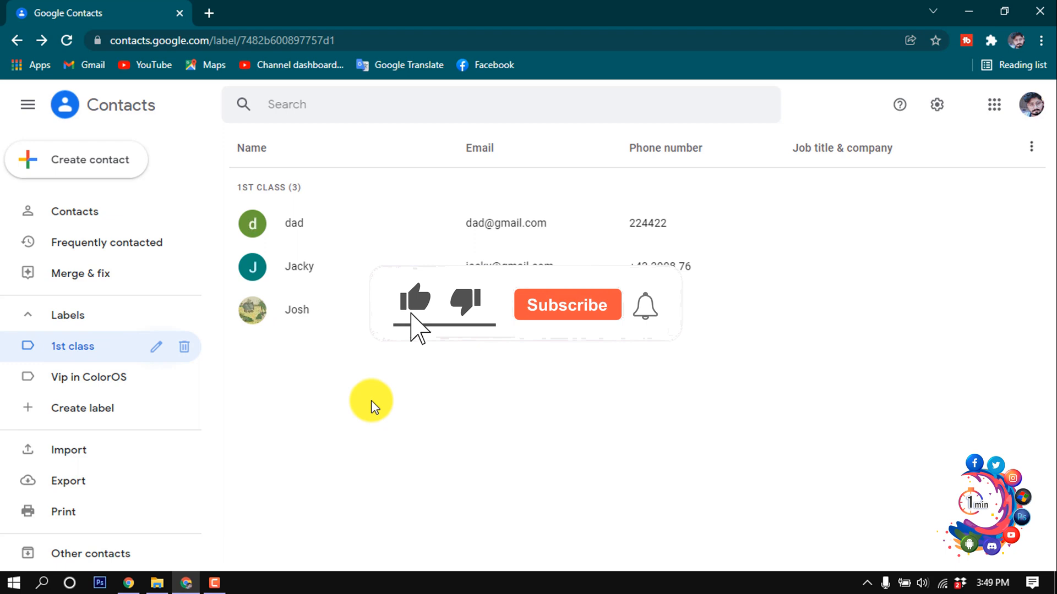
Step: Return to the 1st class label listing dad, Jacky and Josh
left_click(567, 305)
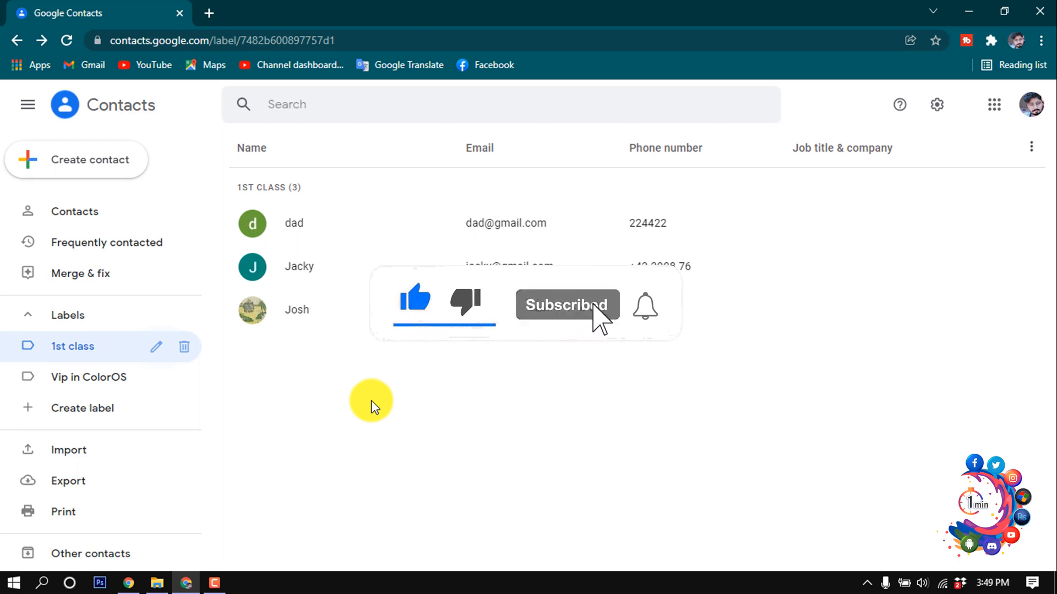